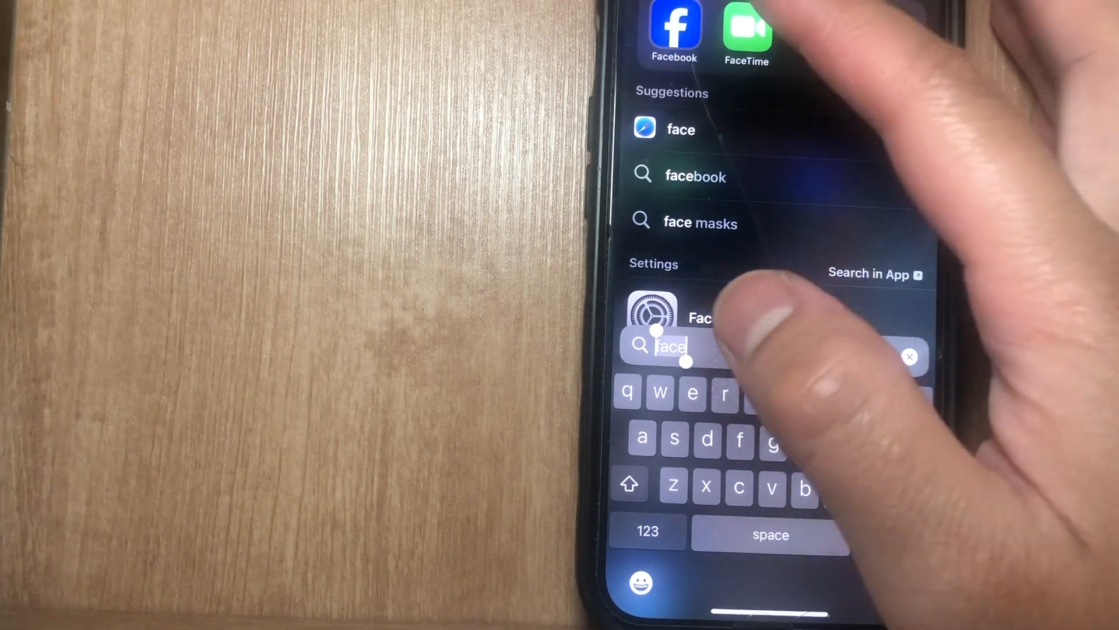
Launch the Facebook app from the Spotlight results for 'face'
left_click(676, 28)
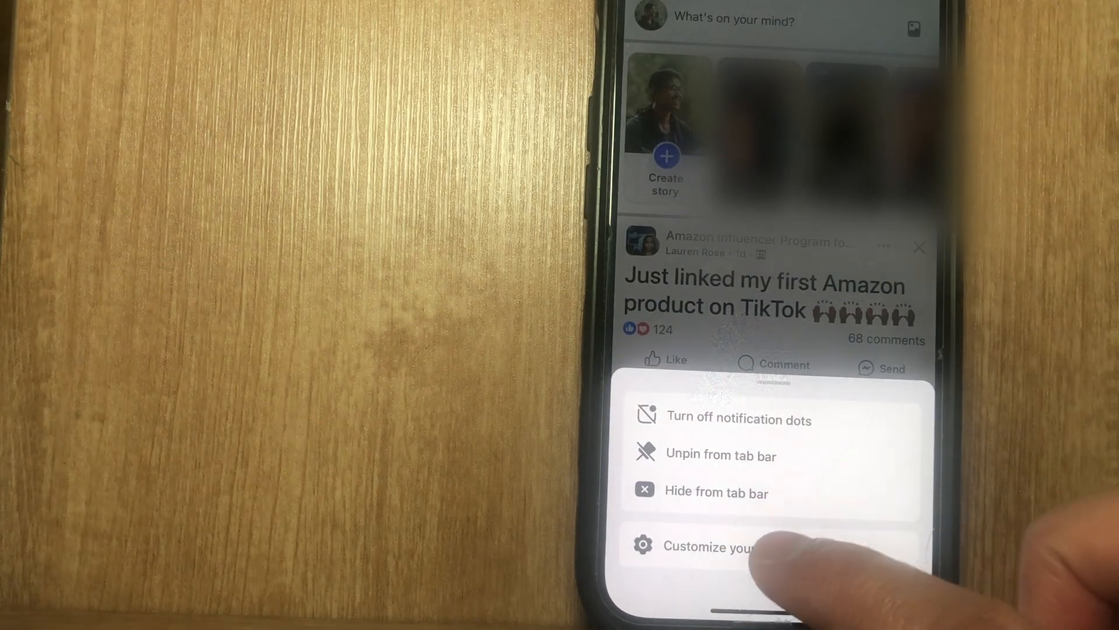
Choose 'Customize your tab bar' from the shortcut's long-press sheet
left_click(713, 545)
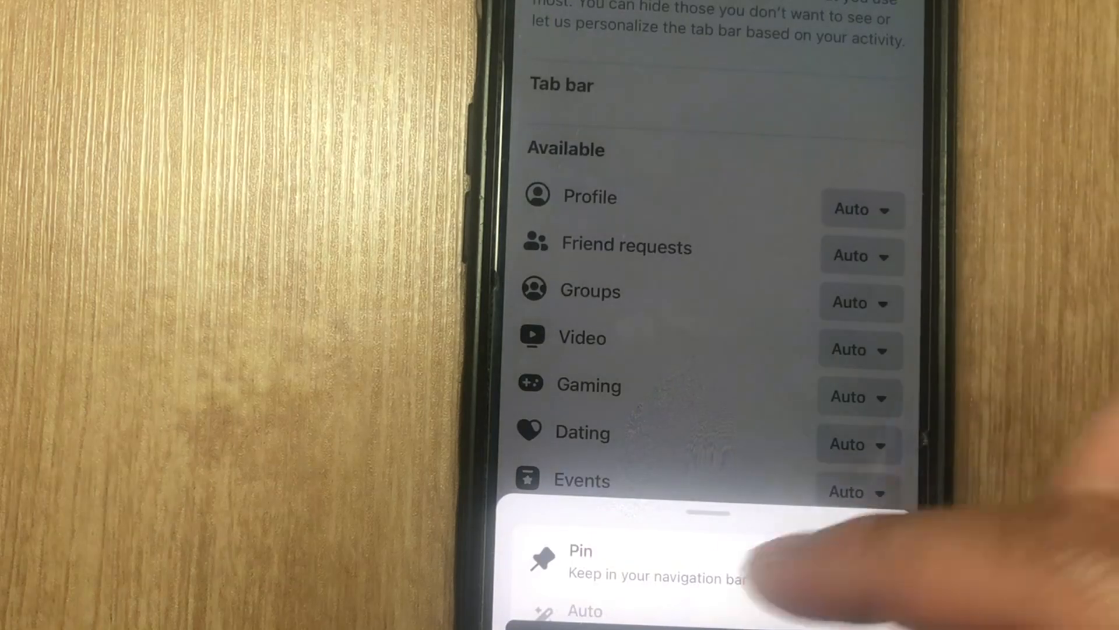
Set Groups to Pin so it stays permanently in the tab bar
left_click(579, 561)
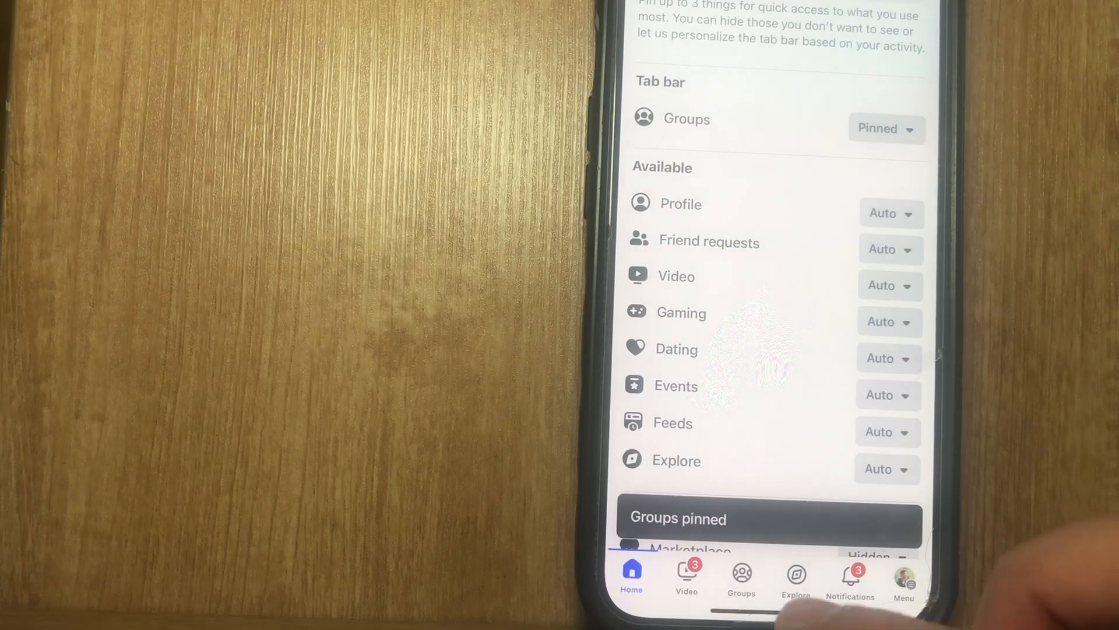